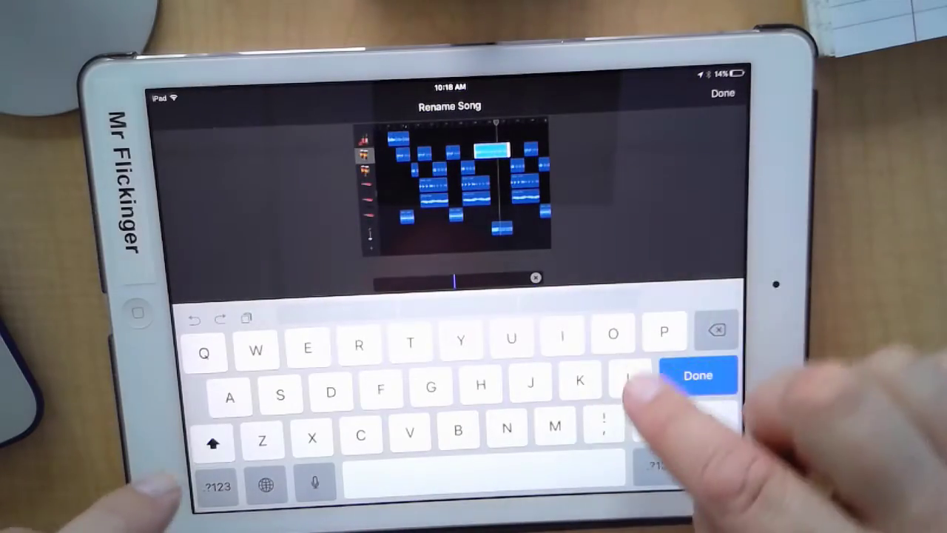
Step: Rename the song to 'Kiva Song' and return to My Songs
type("Kiva Song")
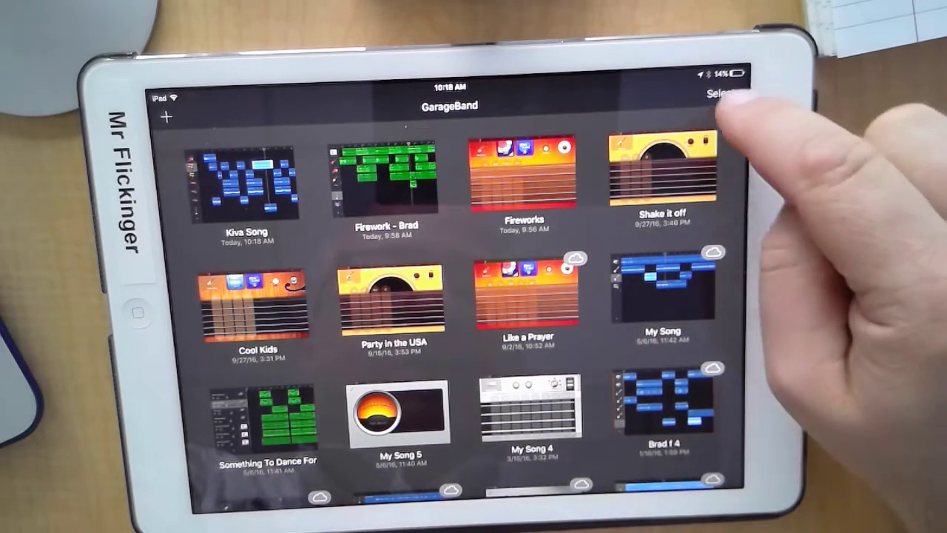
Step: Select Kiva Song in the browser and share it to iMovie
left_click(724, 93)
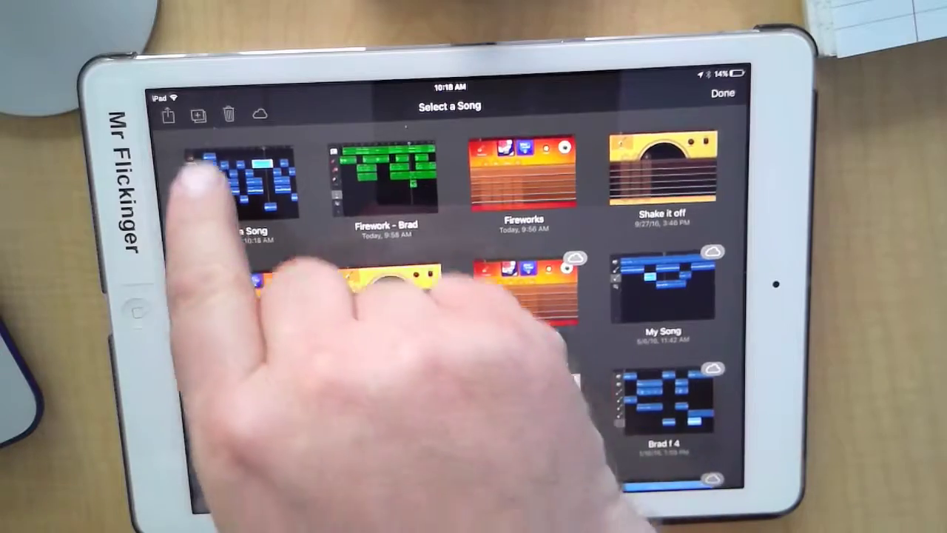
left_click(244, 181)
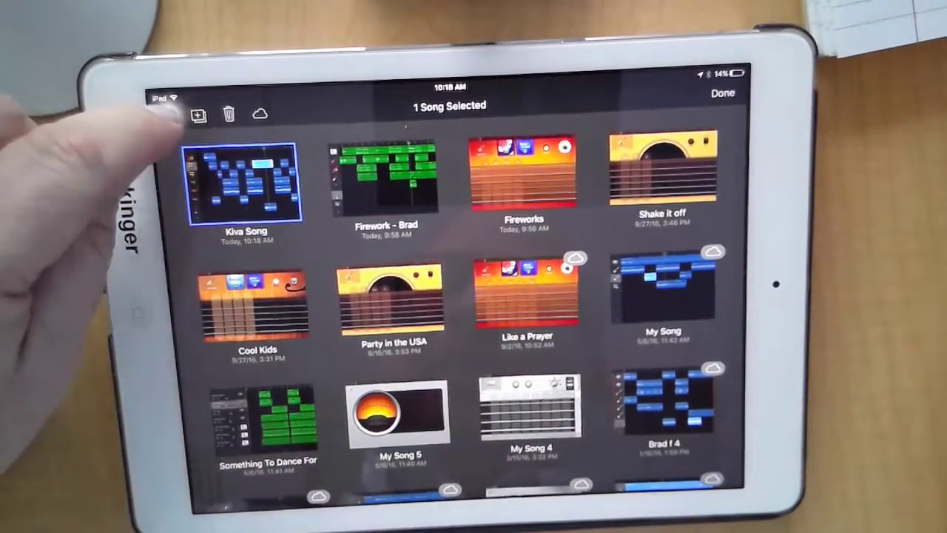
left_click(168, 115)
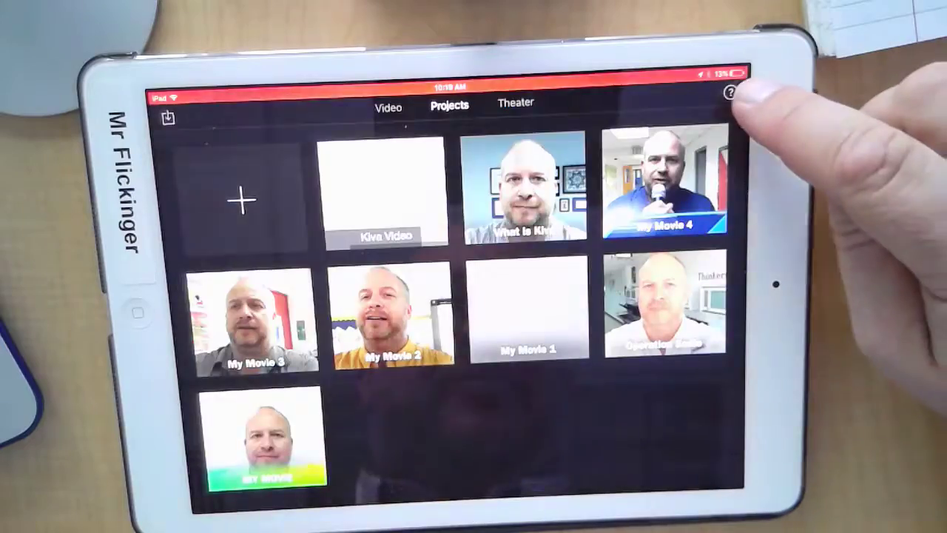
Step: Import Kiva Song into the Kiva Video project as its soundtrack
left_click(240, 200)
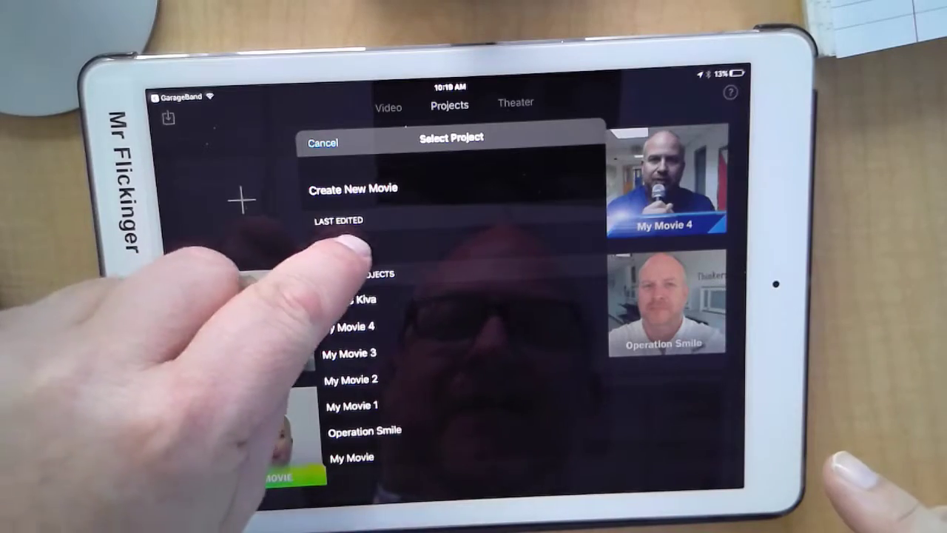
left_click(353, 299)
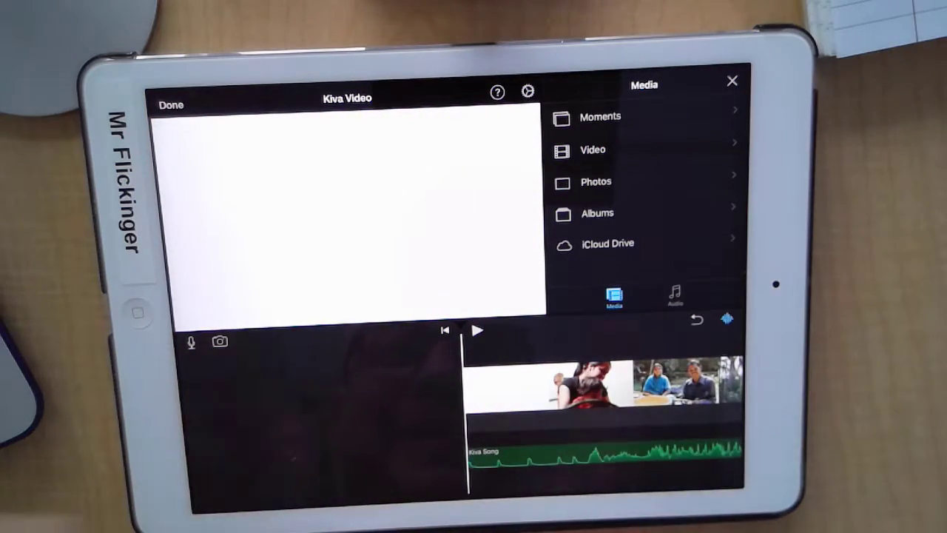
Step: Preview Kiva Video playing with its Kiva Song soundtrack, then close the project
left_click(477, 330)
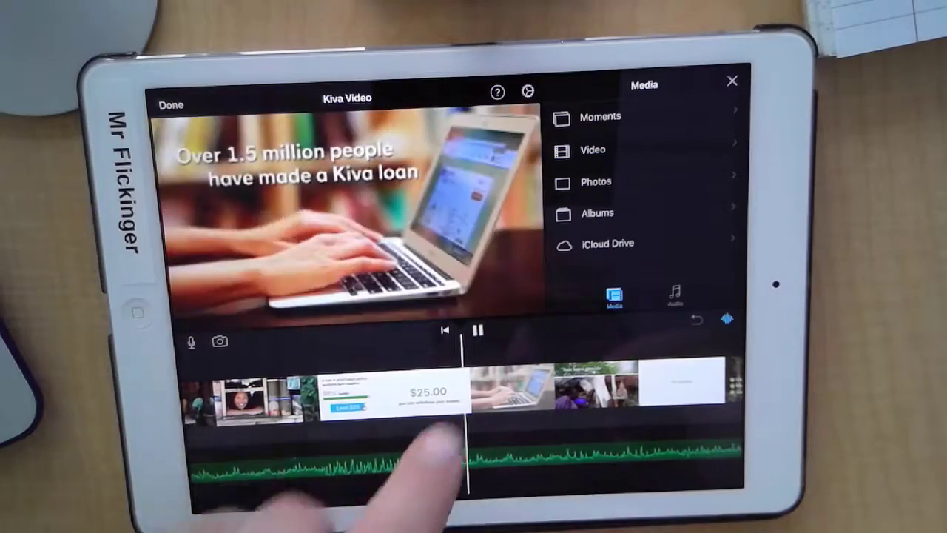
left_click(477, 330)
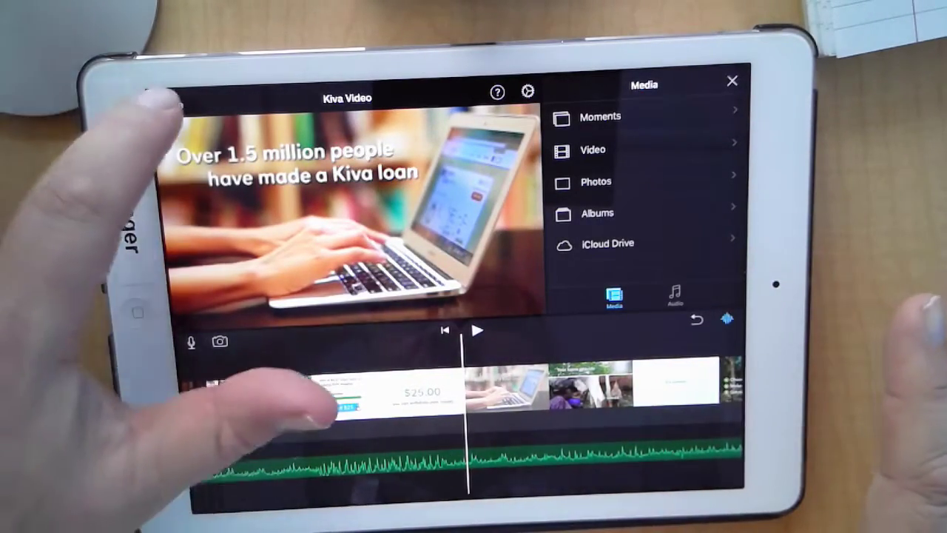
left_click(732, 80)
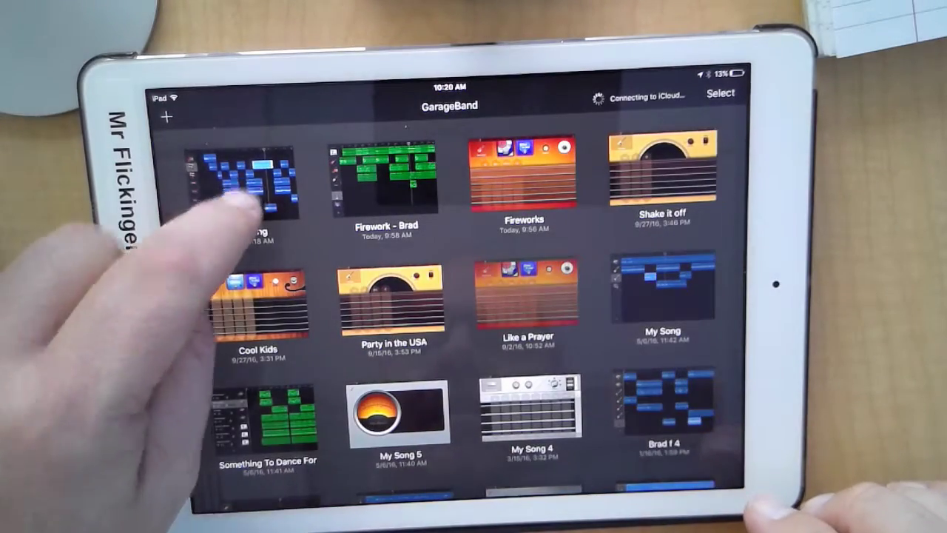
Step: Reopen Kiva Song and reveal the volume sliders for the Strings, Conga, Synths and Choir tracks
left_click(248, 178)
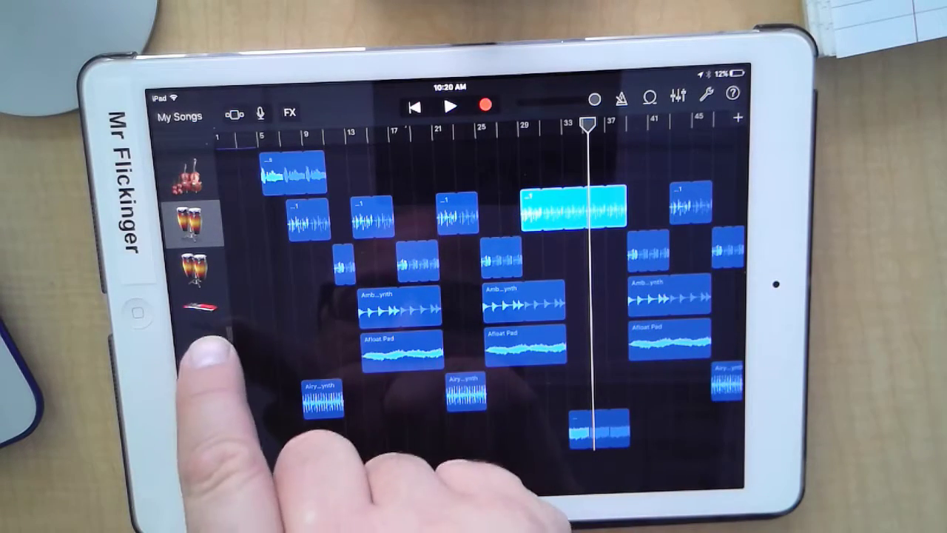
left_click(194, 314)
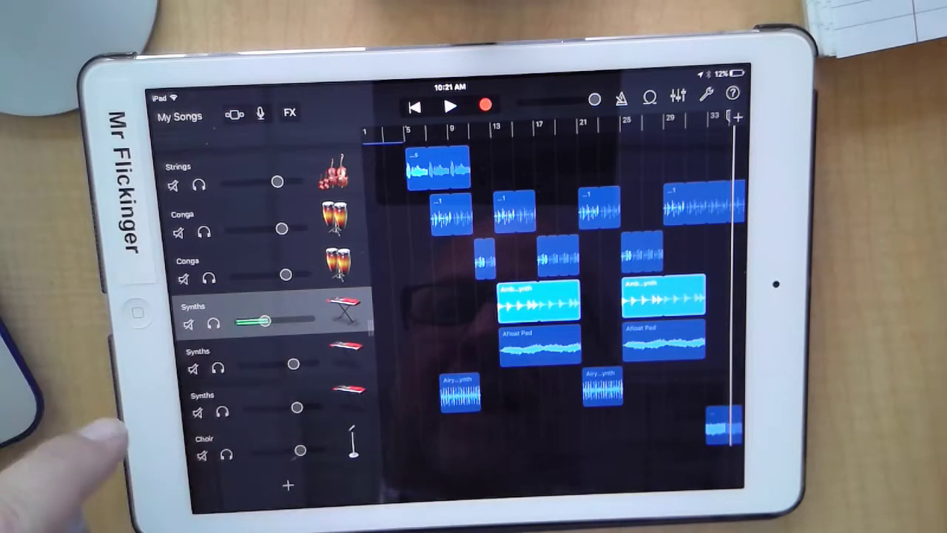
Step: Lower the first Synths track's volume and return to the song browser
left_click_drag(260, 320, 294, 320)
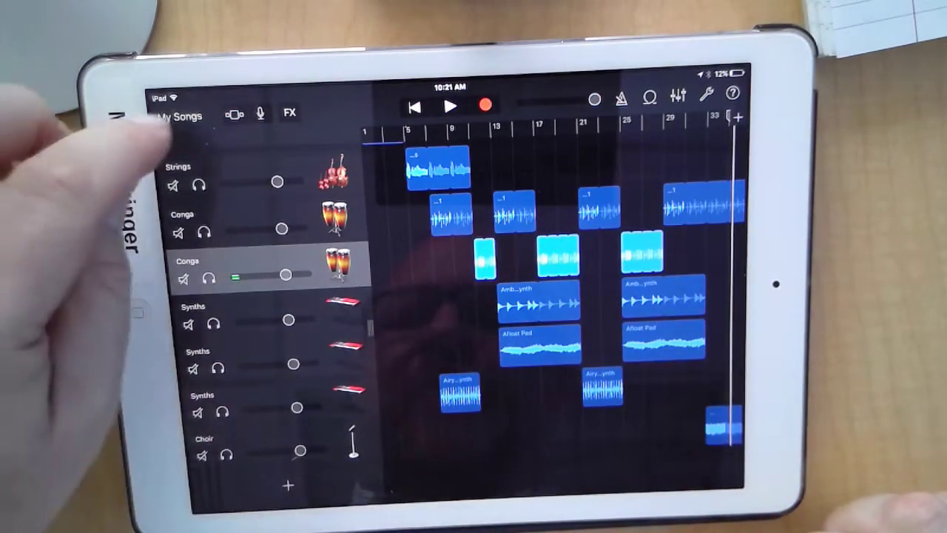
left_click(178, 115)
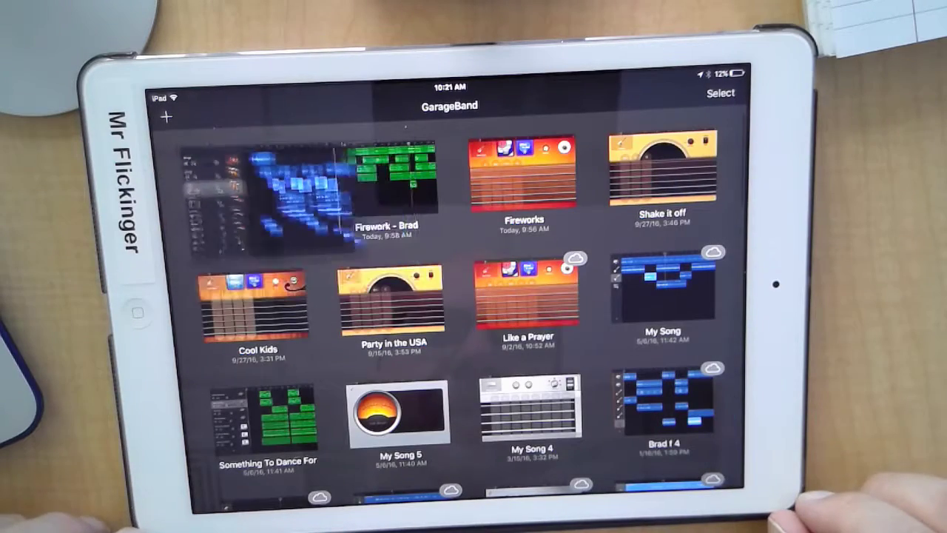